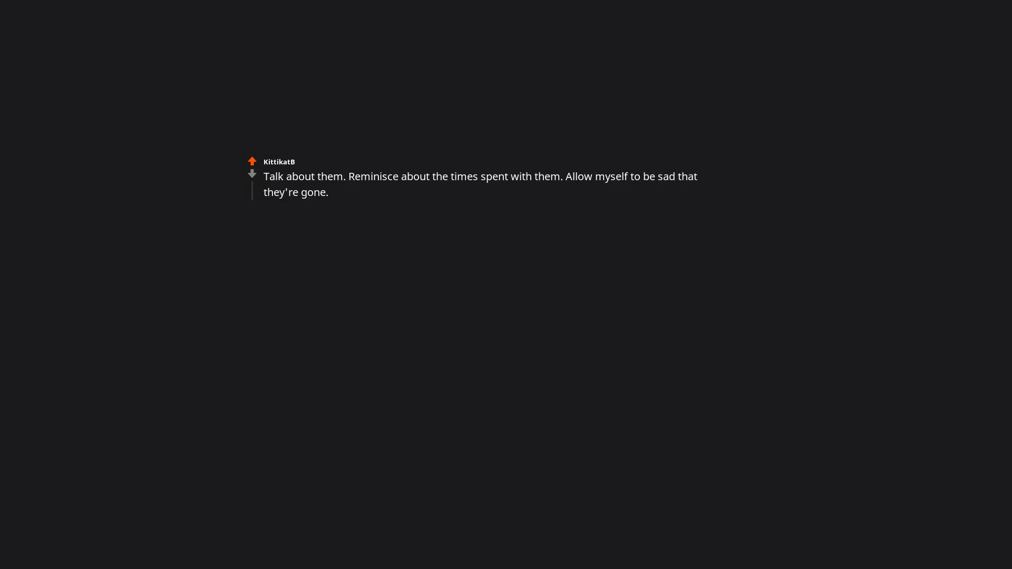
{"action": "type", "text": "My best friend died in 2015."}
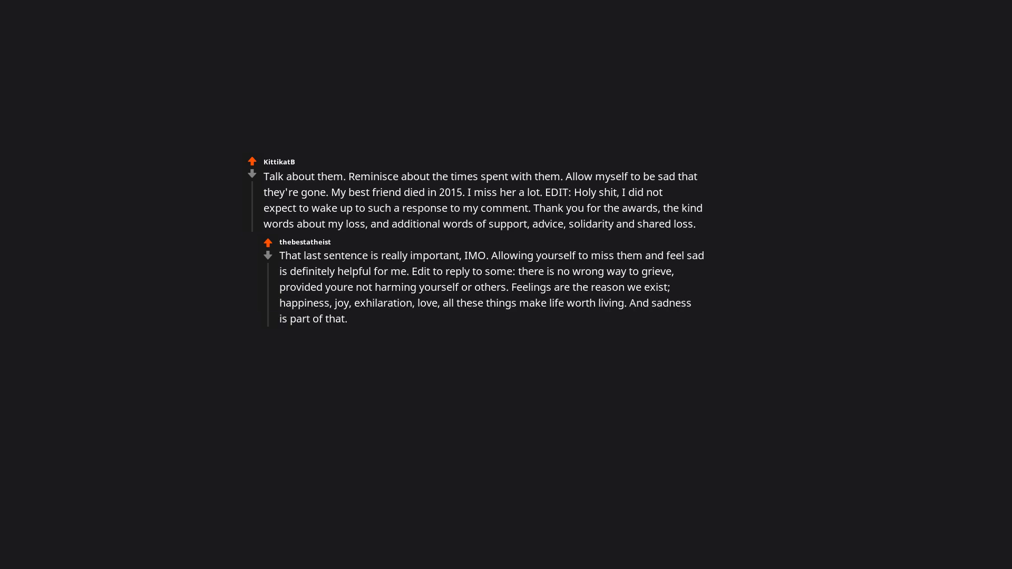
{"action": "type", "text": "Feeling sadness isnt being weak."}
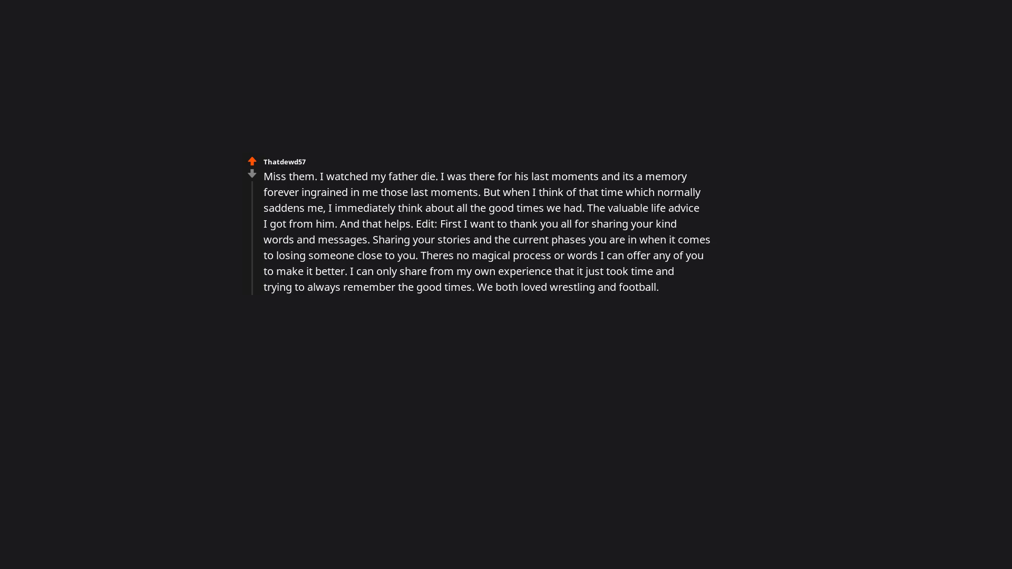
{"action": "type", "text": "We both loved conversations."}
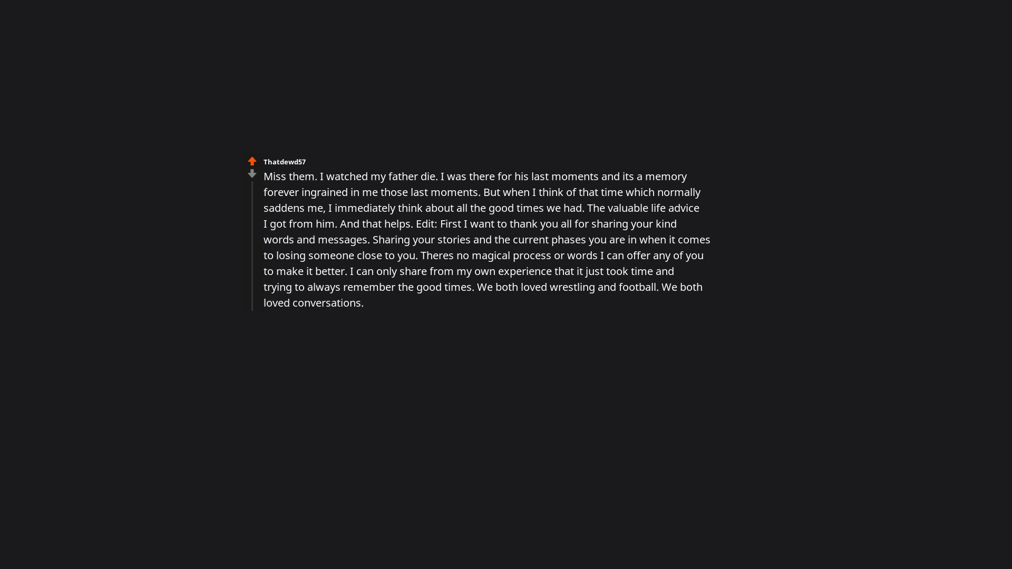
{"action": "type", "text": "We both loved some whiskey and a nice big steak together."}
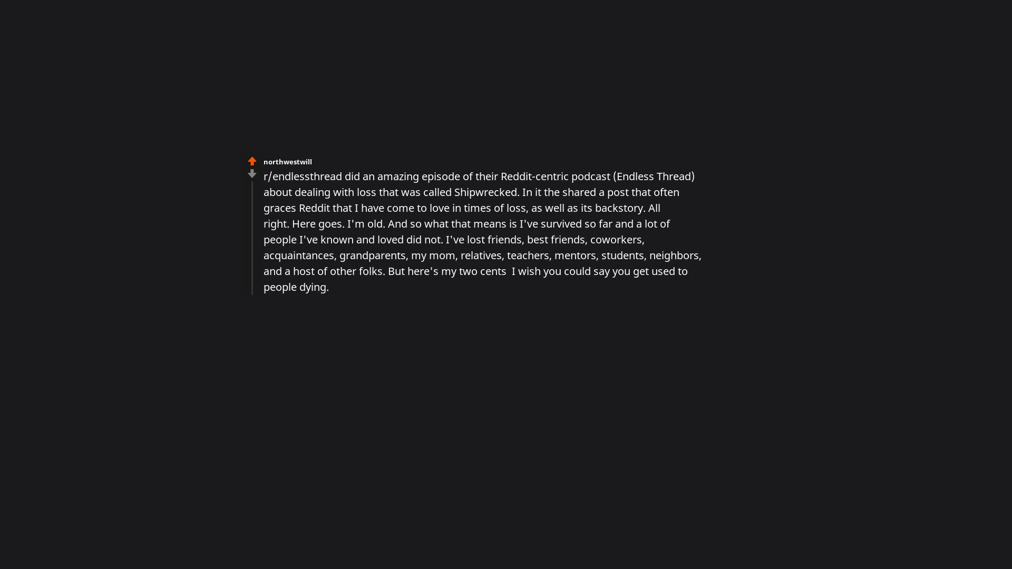
{"action": "type", "text": "I never did. I don't want to."}
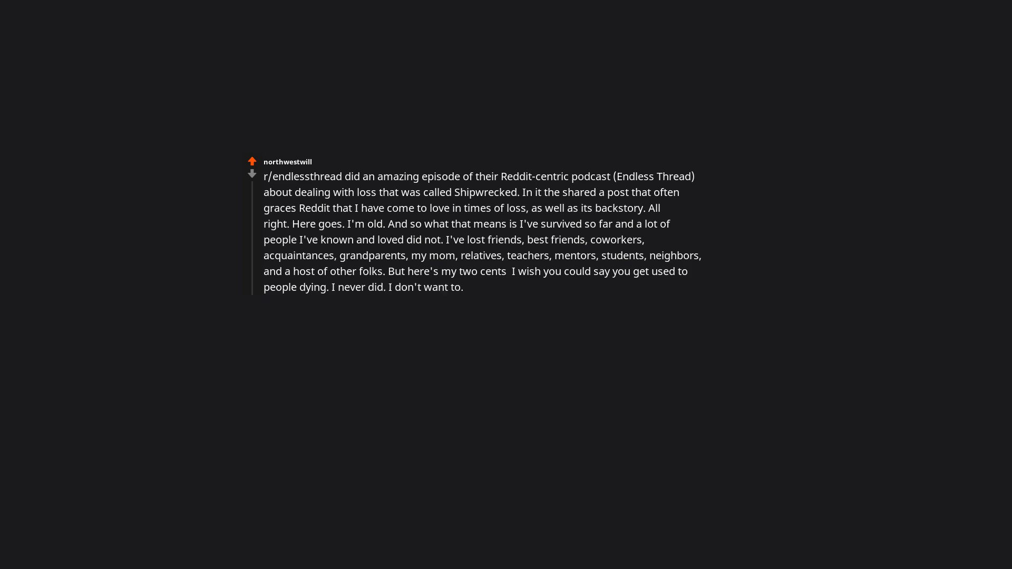
{"action": "type", "text": "It tears a hole through me whenever somebody I love dies, no matter the circumstances."}
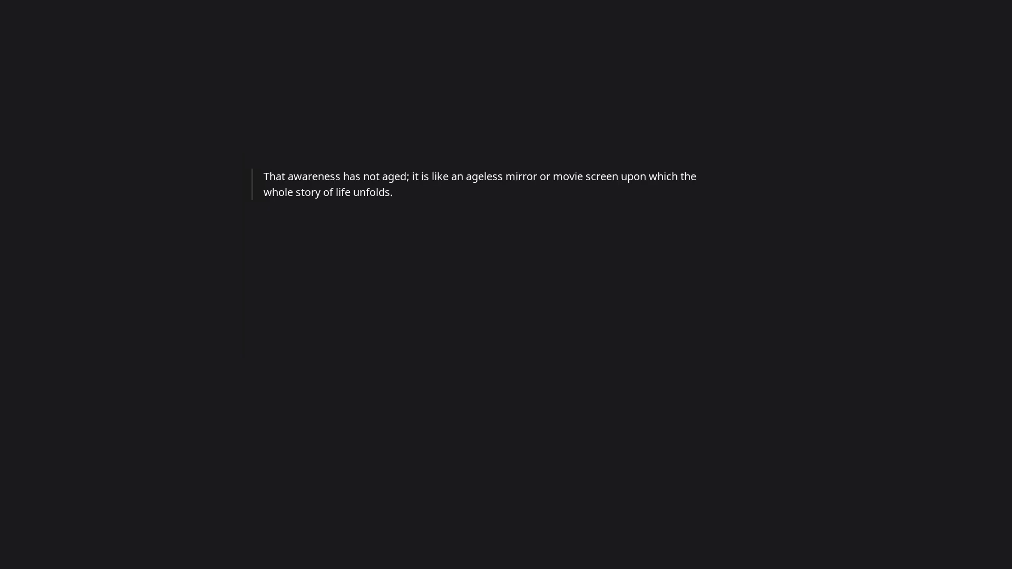
{"action": "type", "text": "Finally, you can use the energy of missing and the poignancy of your memory of the deceased *to better wake up to and understand your own impermanence and certain death*."}
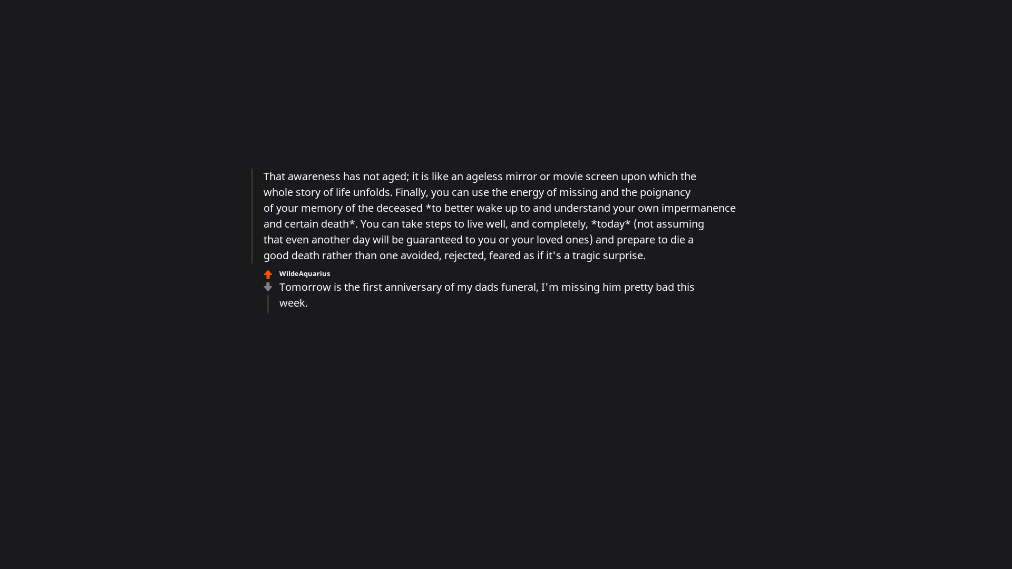
{"action": "type", "text": "Your post helped, thank you."}
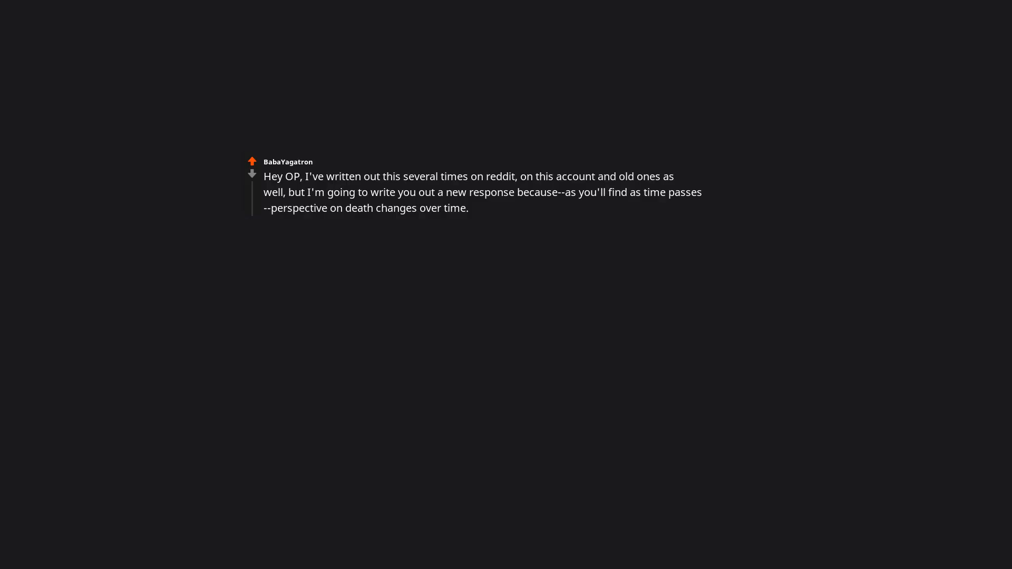
{"action": "type", "text": "When I was 18, my best friend died my first week of college."}
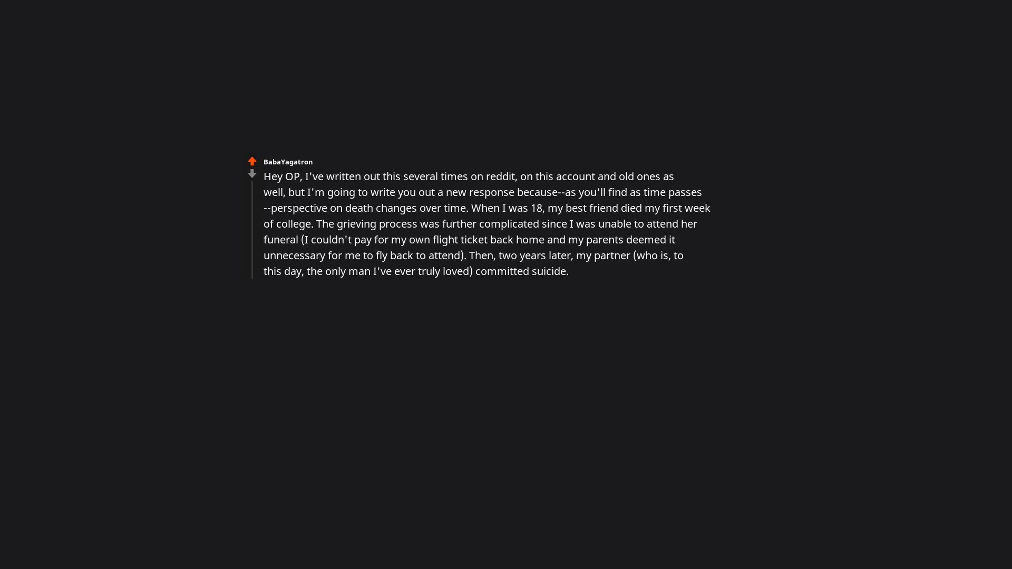
{"action": "type", "text": "I know grief like the back of my hand. This is a familiar pain."}
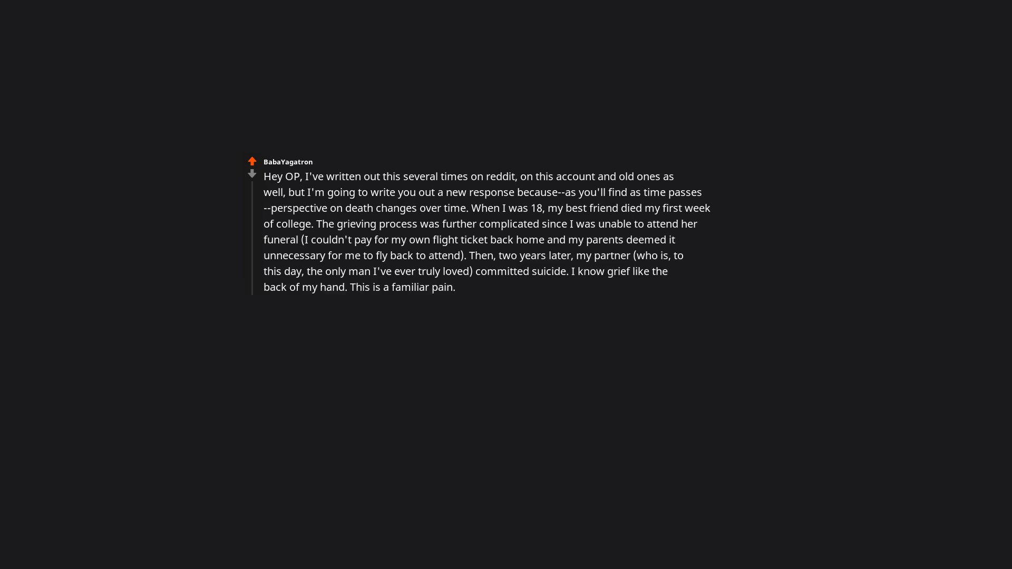
{"action": "type", "text": "It is an original pain."}
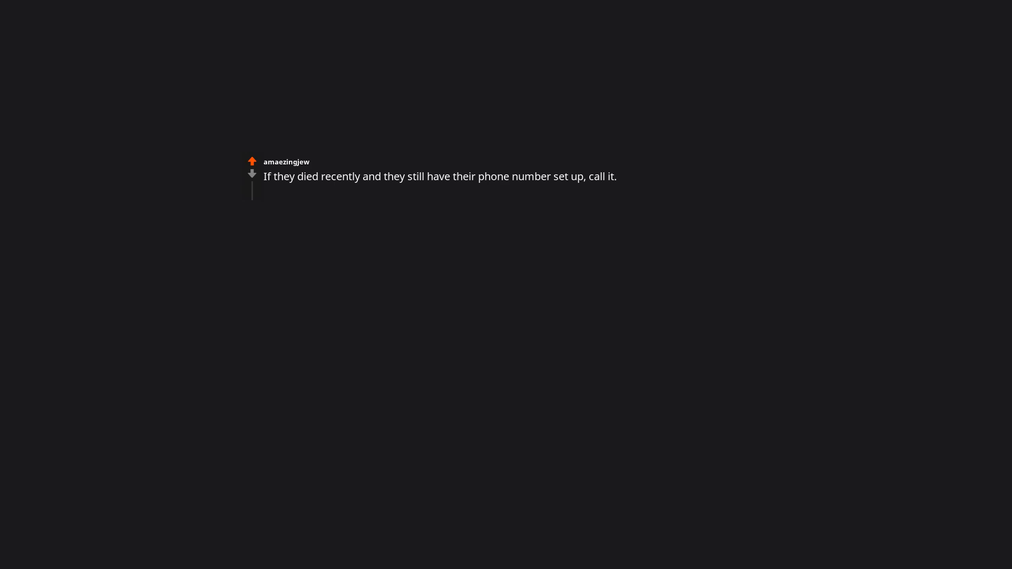
{"action": "type", "text": "Listen to their voicemail."}
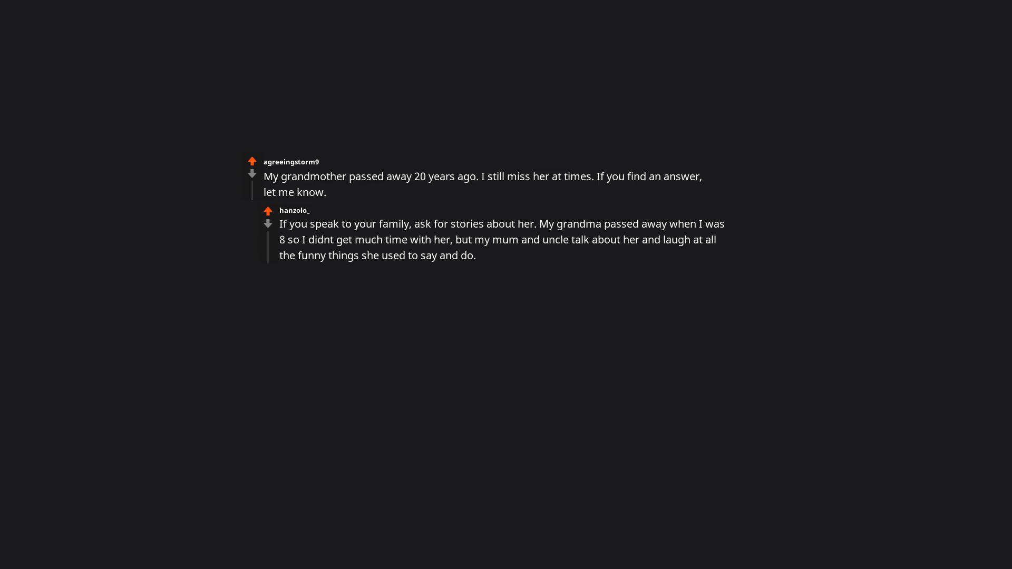
{"action": "type", "text": "It keeps her memory alive in our family."}
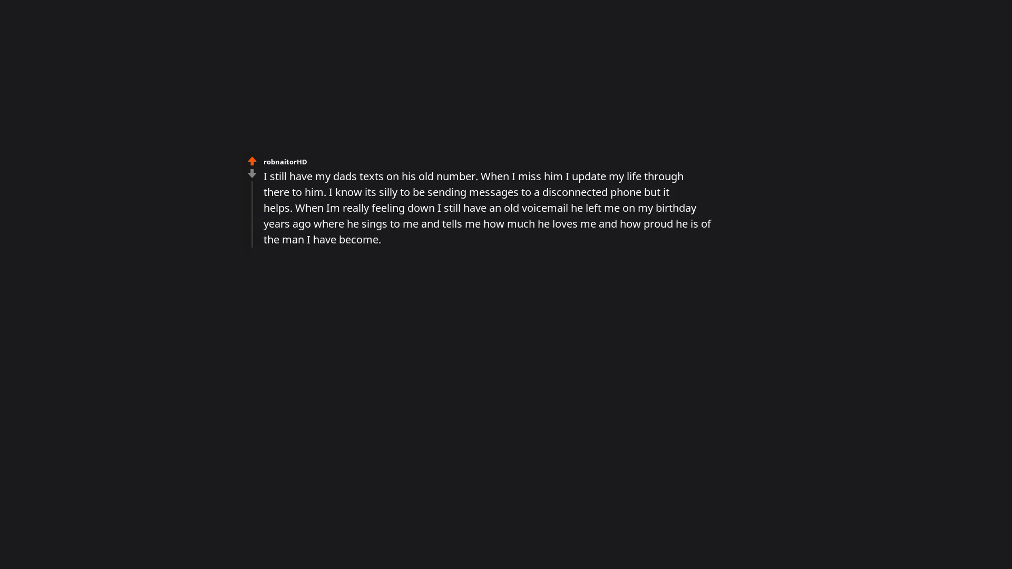
{"action": "type", "text": "Its been three years since he passed and it has become easier to deal with but it still hurts."}
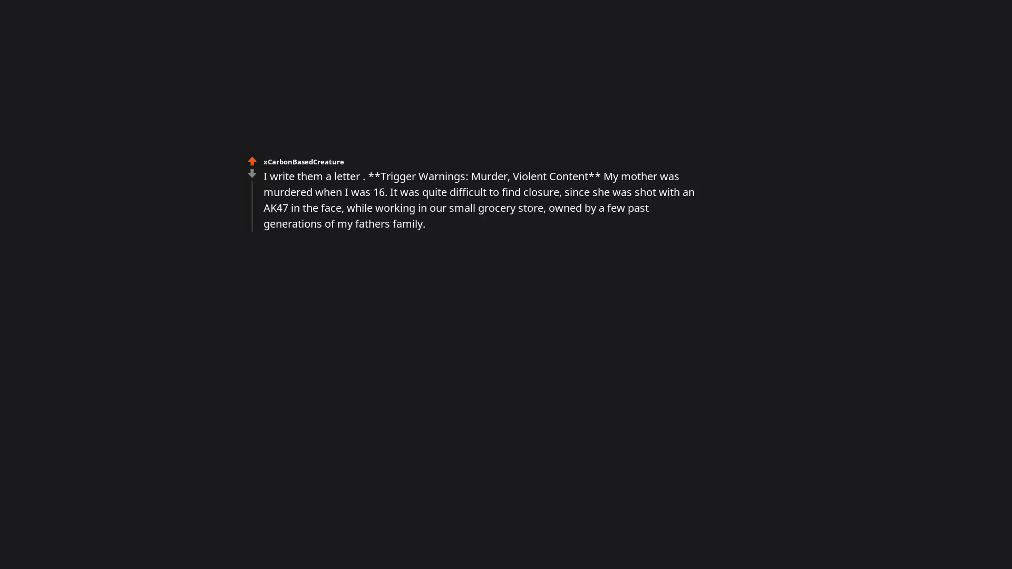
{"action": "type", "text": "We lived in Mexico at the beginning of the drug war."}
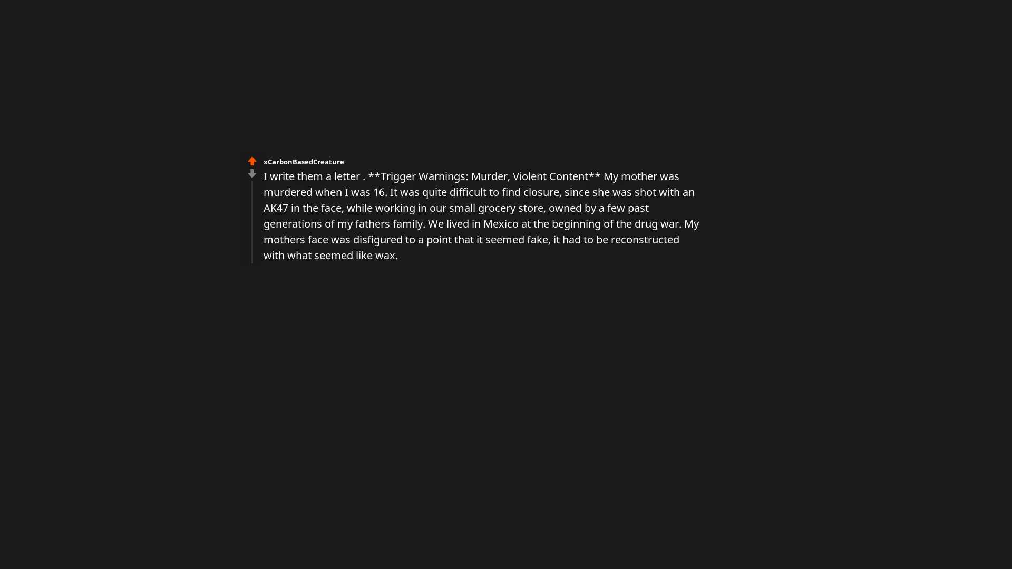
{"action": "type", "text": "I was in shock for a few years, possibly until 19 years old."}
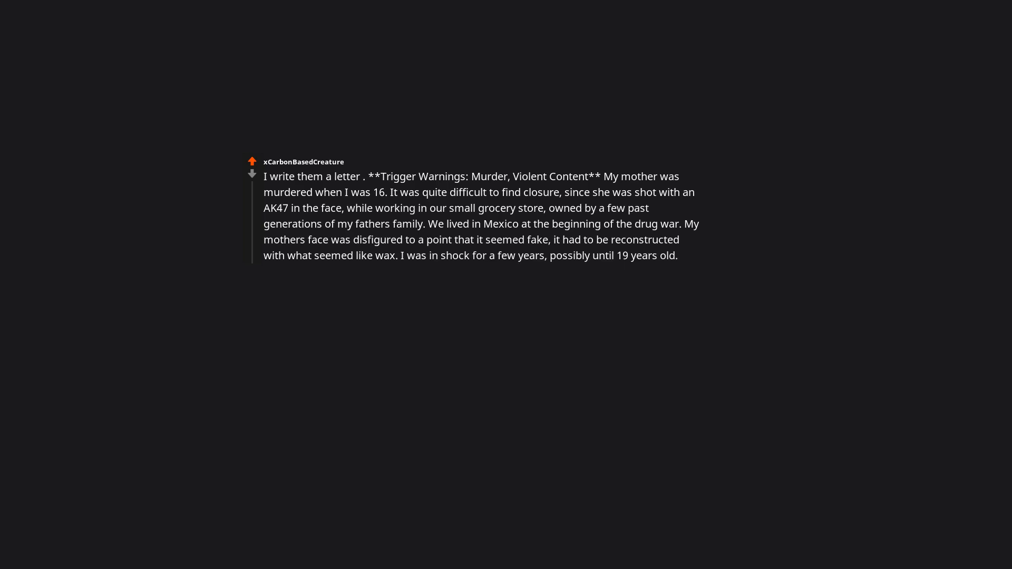
{"action": "type", "text": "I kept believing she had staged her murder so that we could run away."}
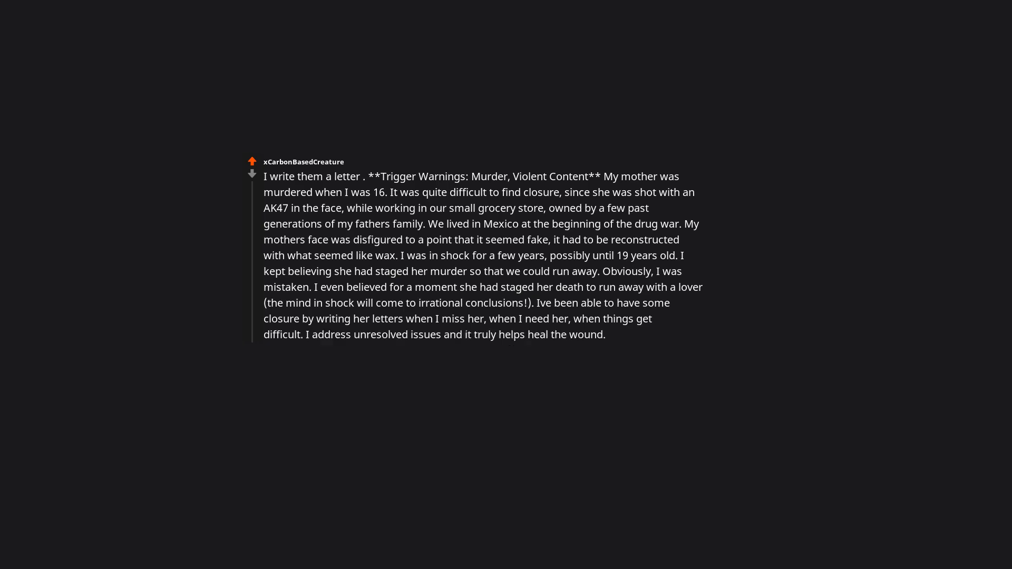
{"action": "type", "text": "It has been 11 years since the tragic incident."}
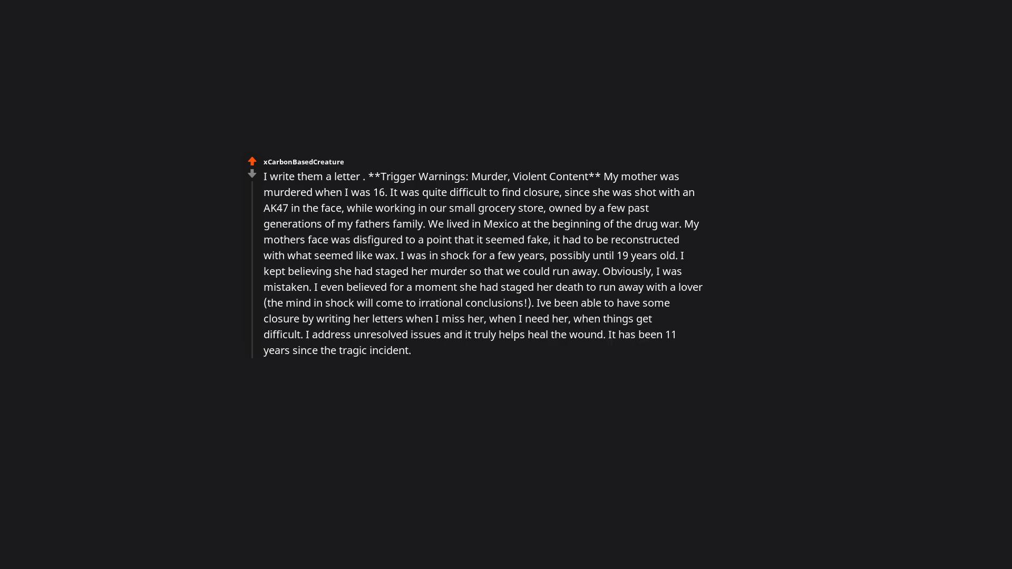
{"action": "type", "text": "I would tell you, writing has truly helped me heal."}
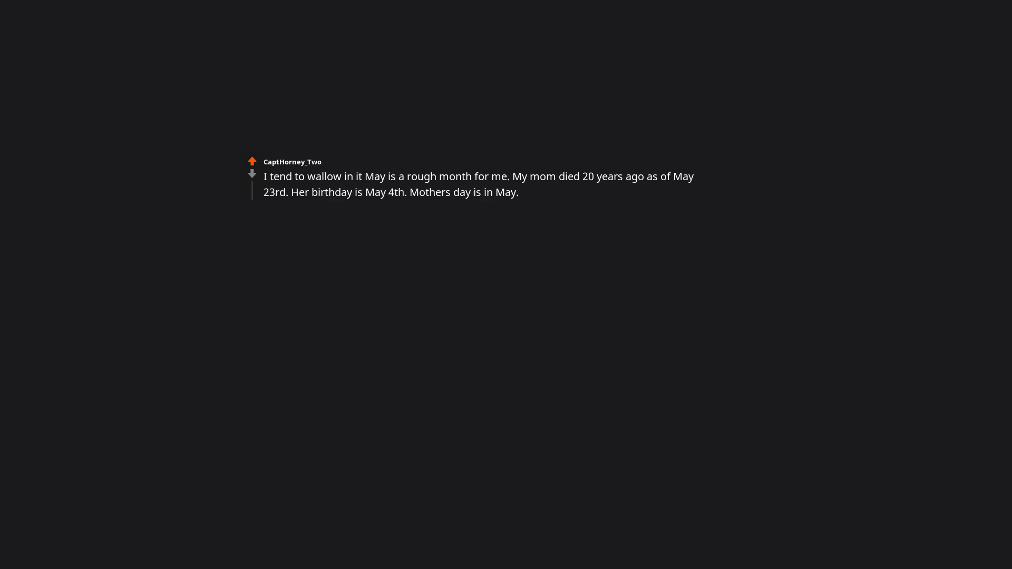
{"action": "type", "text": "Constant reminders. But missing her is my reminder she was here."}
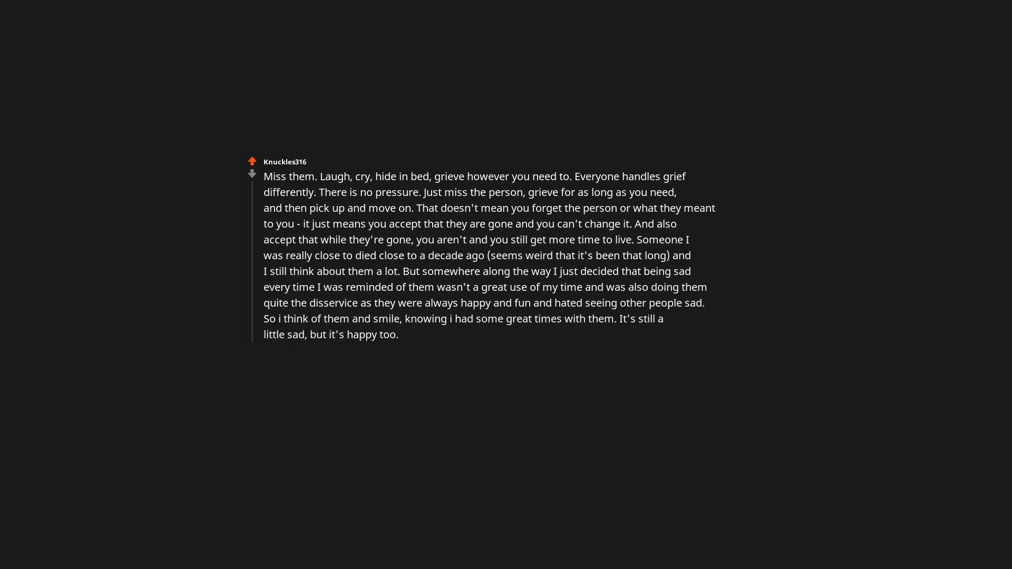
{"action": "type", "text": "And it gets easier as time goes on."}
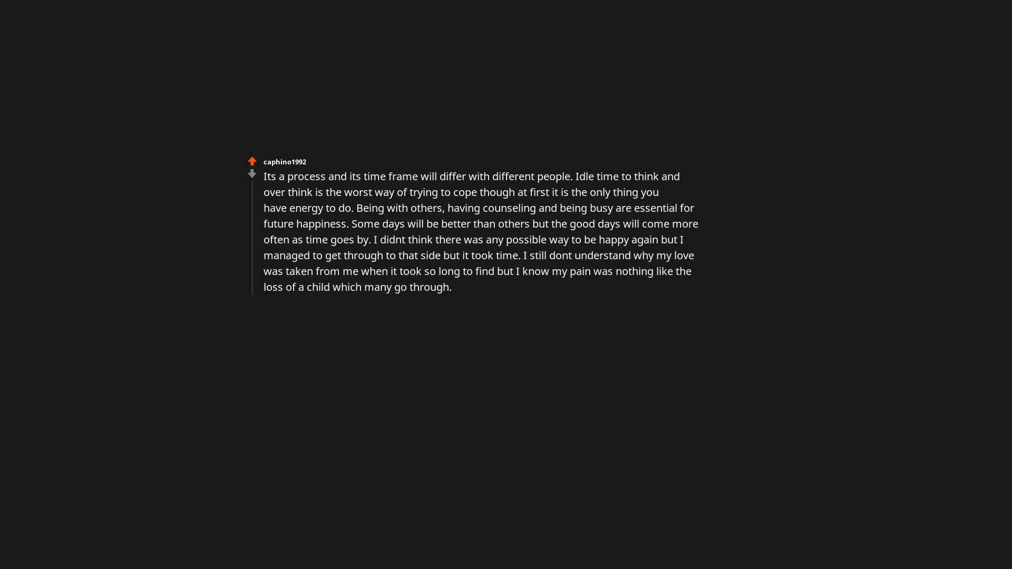
{"action": "type", "text": "So I try to be so thankful for what I have and had and know many would trade places with me."}
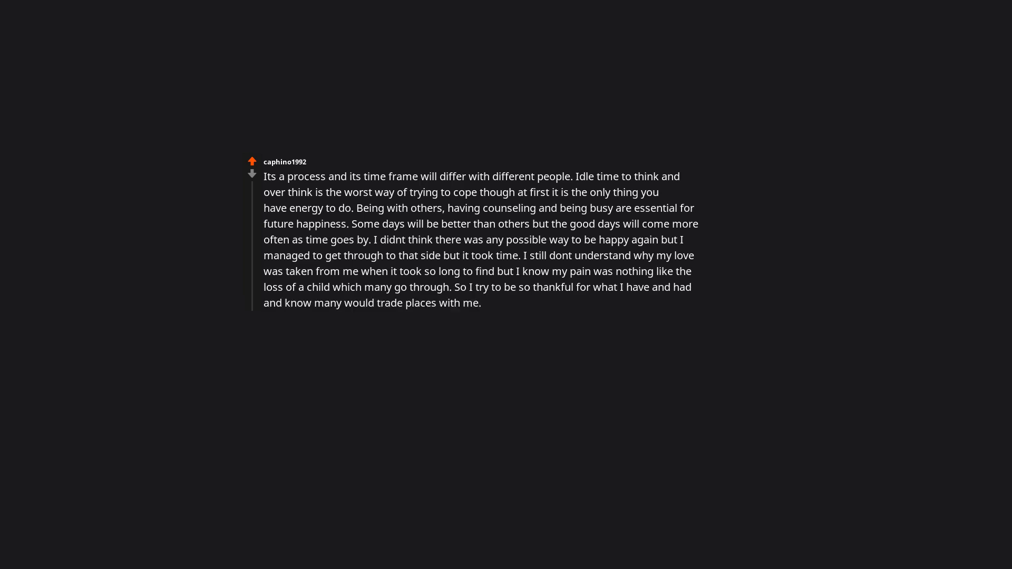
{"action": "type", "text": "I am not cold or hungry and I live in a free country."}
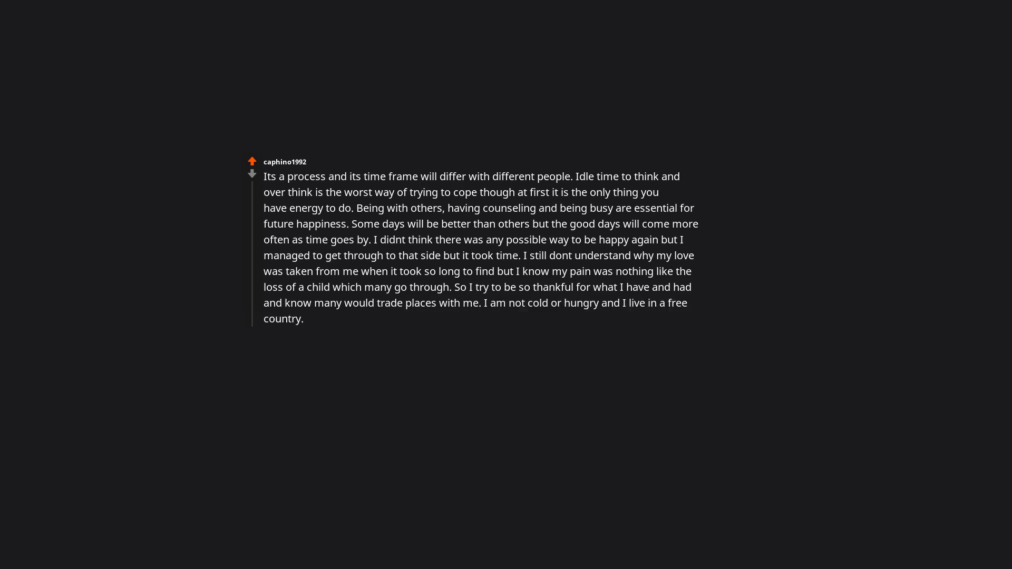
{"action": "type", "text": "When I think of my many blessings, I know I should never complain for my blessings have far outweighed any sadness I have had to endure."}
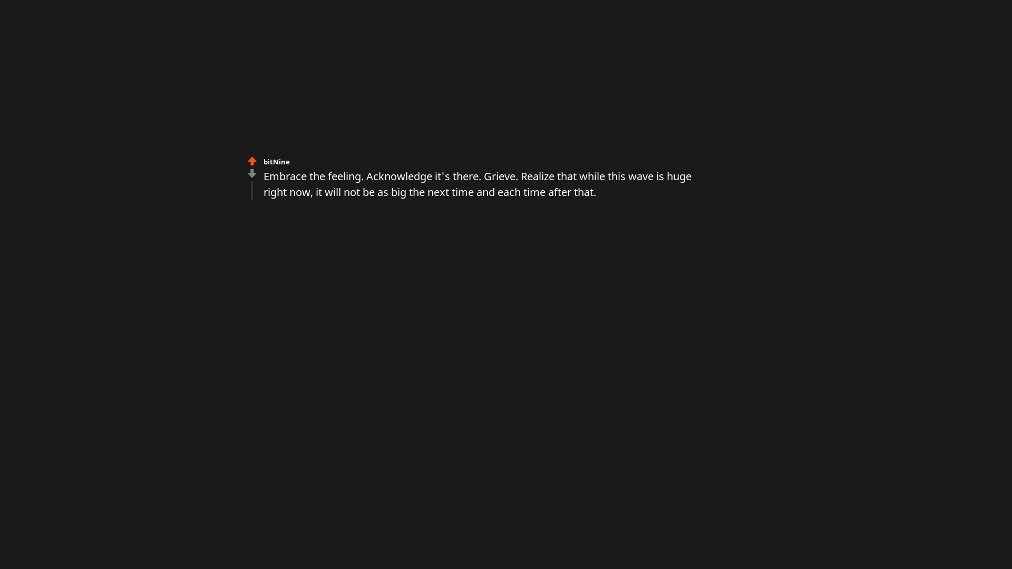
{"action": "type", "text": "Accept what is."}
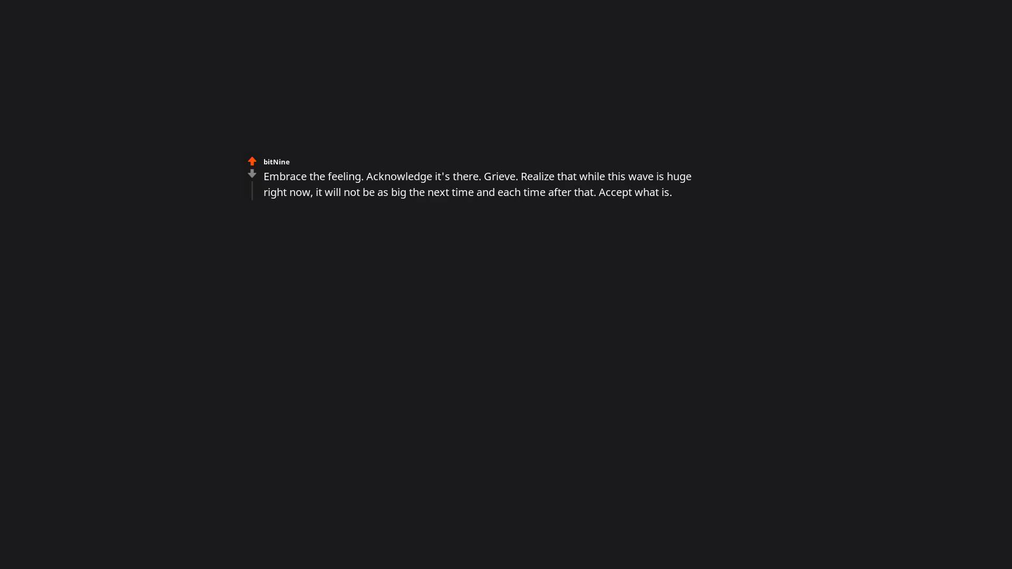
{"action": "type", "text": "Continue until next time."}
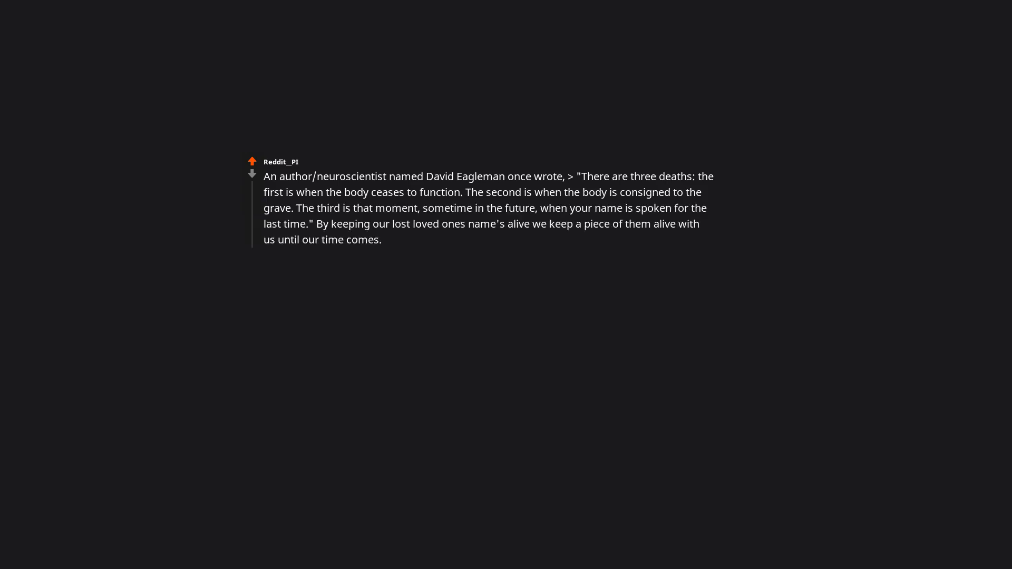
{"action": "type", "text": "This thought has brought me some comfort in the past and I'm hoping it can do the same for you."}
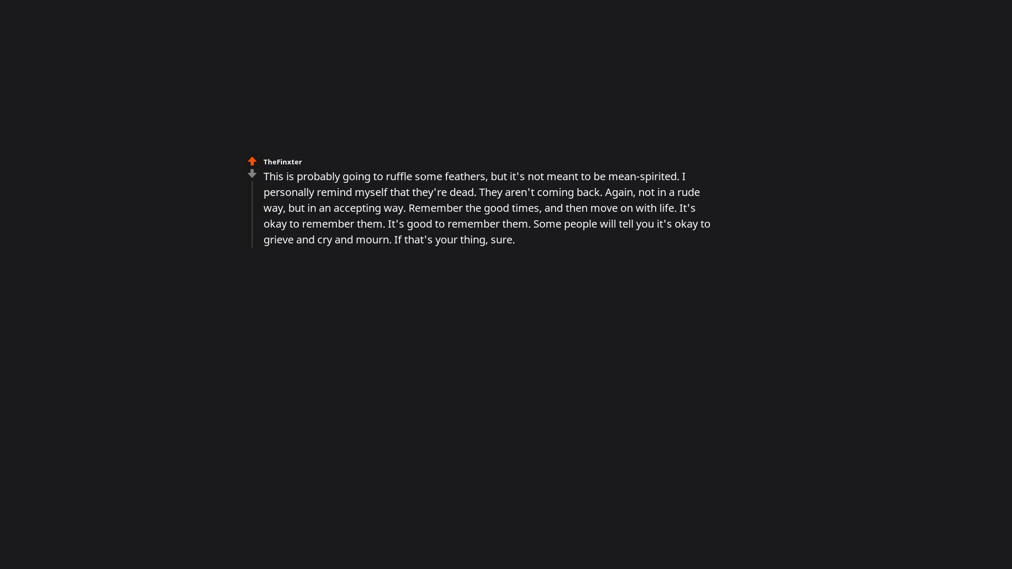
{"action": "type", "text": "But don't let it last very long or it will drag you down."}
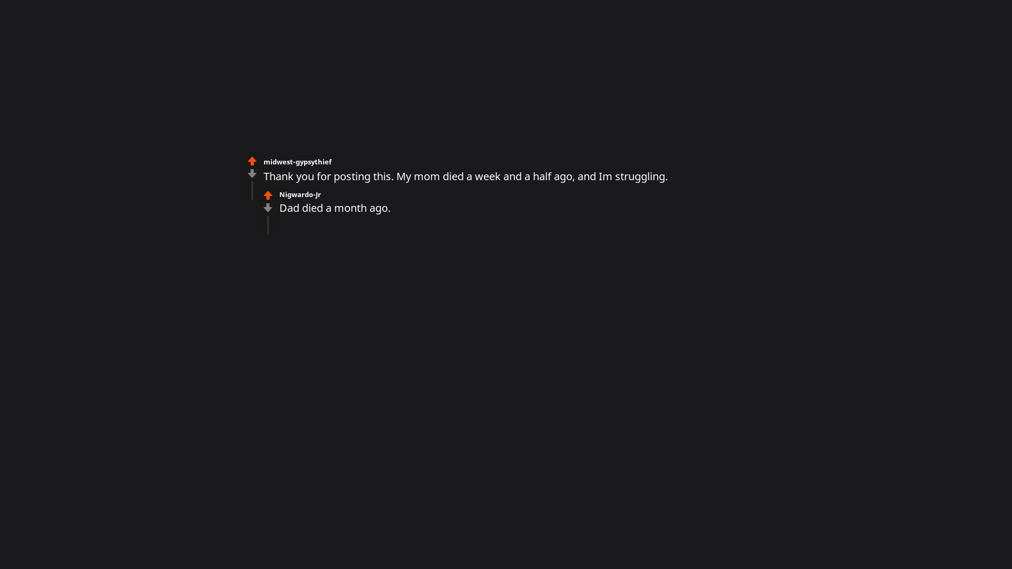
{"action": "type", "text": "Im 17 and this shit sucks."}
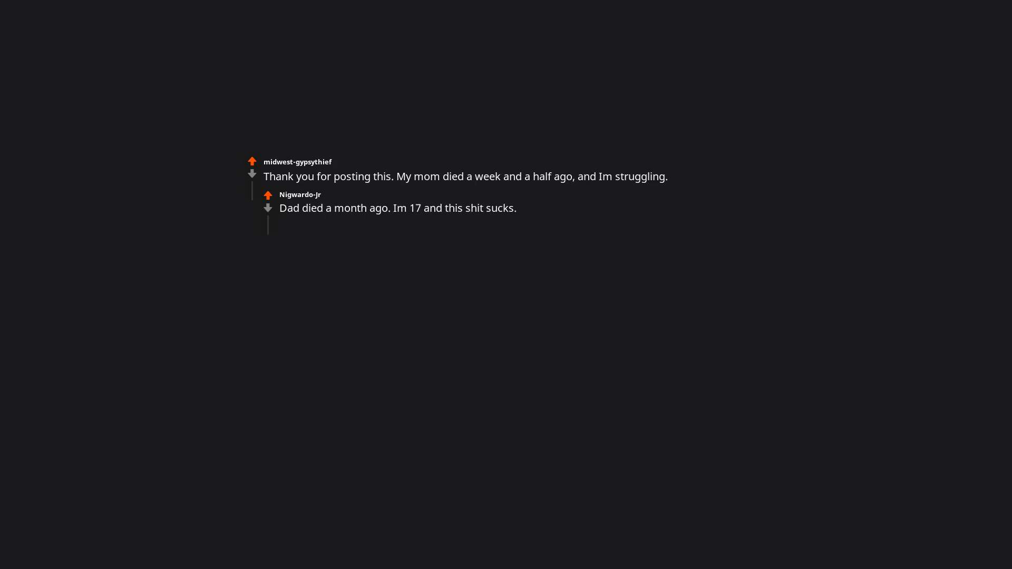
{"action": "type", "text": "Keep your head up and continue to make them proud"}
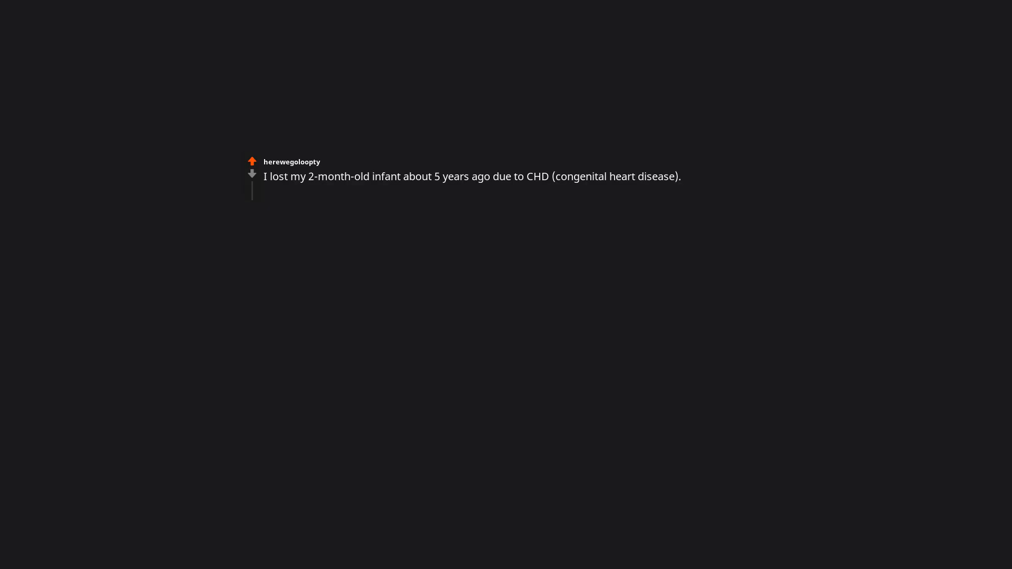
{"action": "type", "text": "He never made it home from the hospital."}
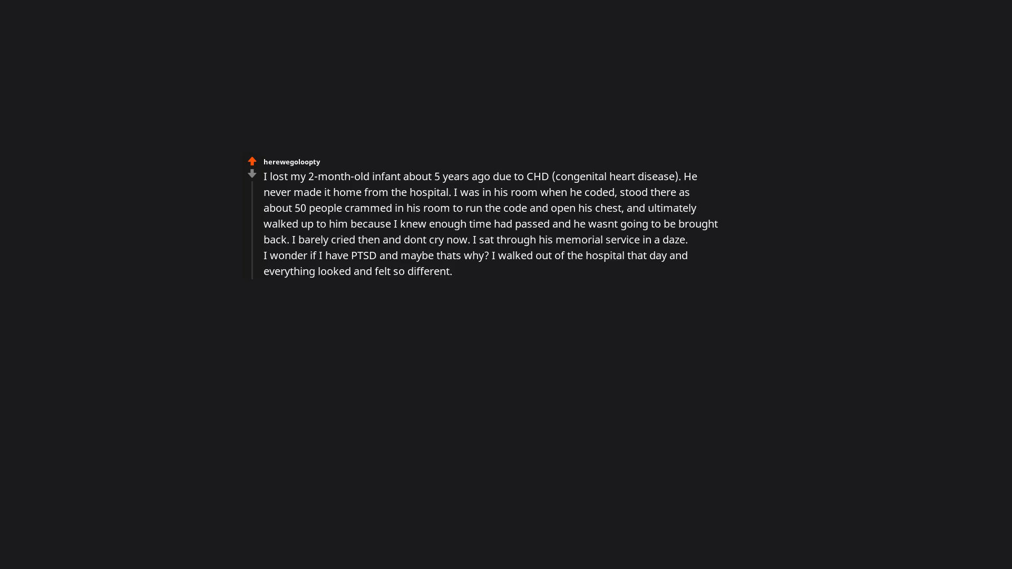
{"action": "type", "text": "In hindsight, I think it was because my hope for him was gone."}
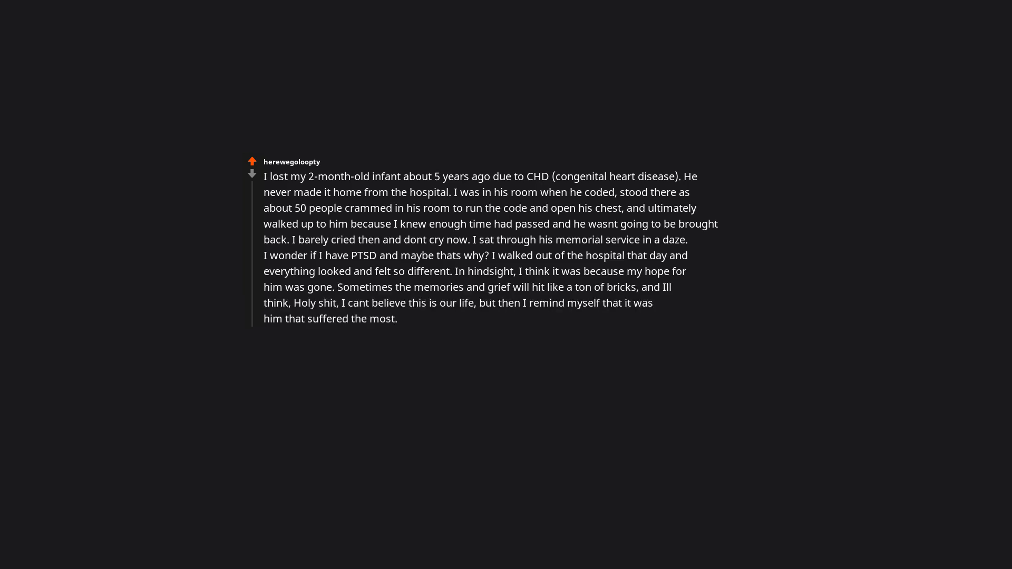
{"action": "type", "text": "I look at pictures and watch the few videos we have of him."}
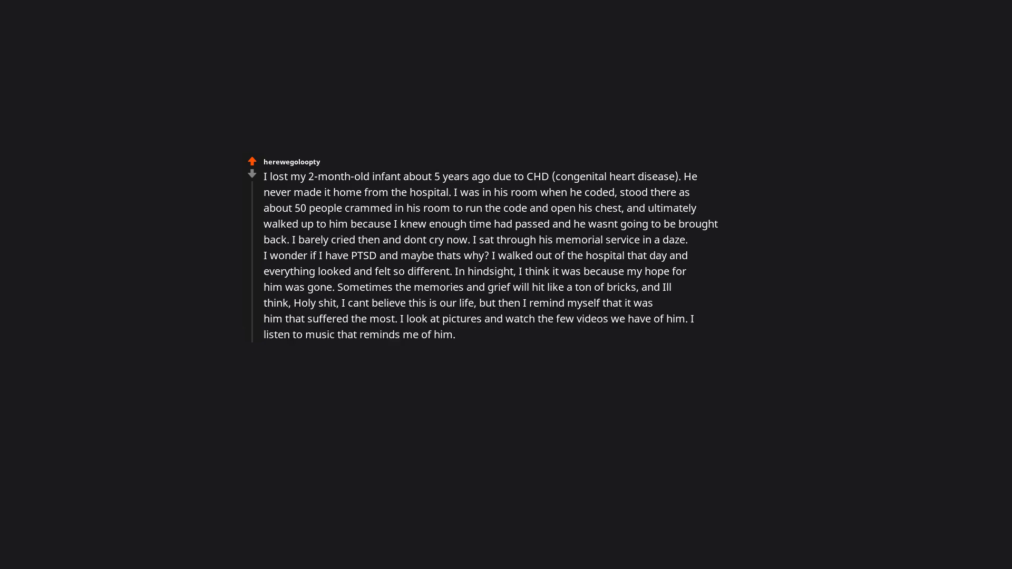
{"action": "type", "text": "I think of everything I wish I would have done differently."}
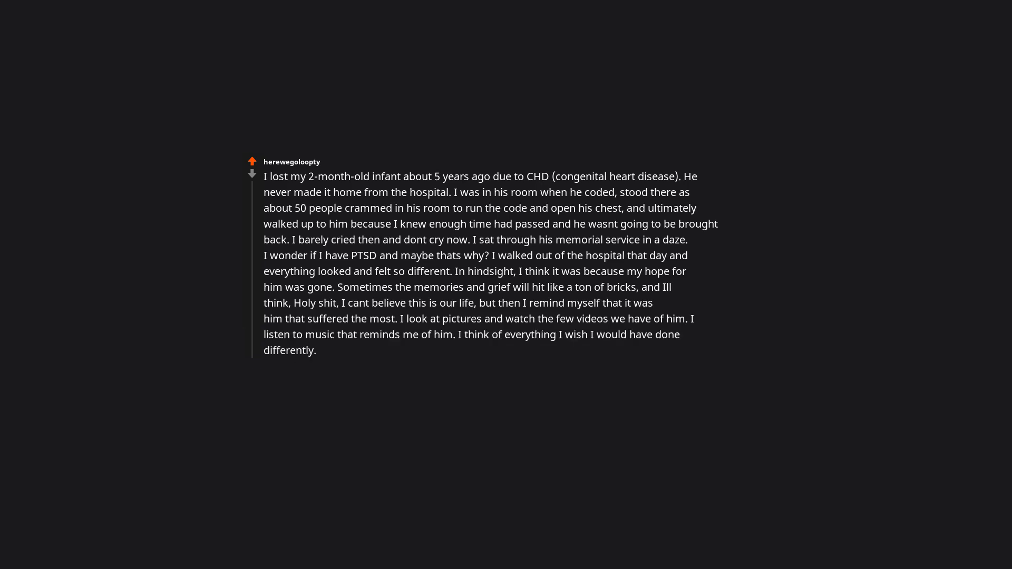
{"action": "type", "text": "And then I give my other kids some extra love."}
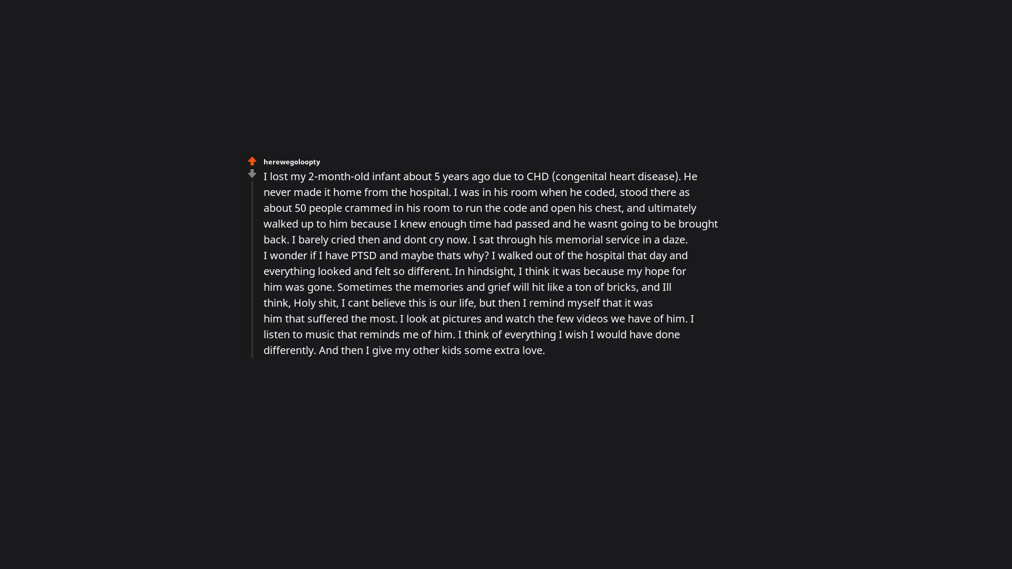
{"action": "type", "text": "Losing a child is hard."}
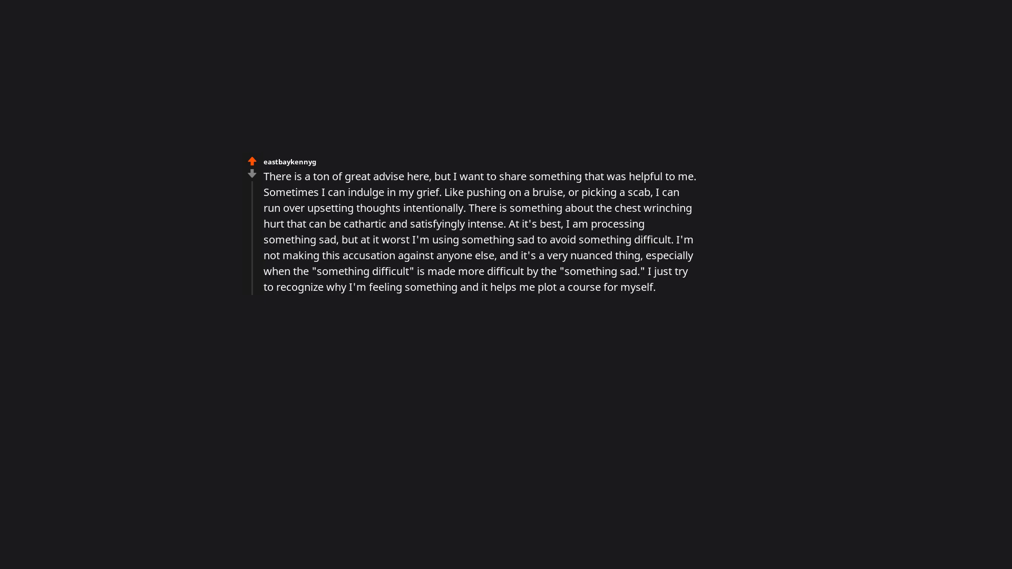
{"action": "type", "text": "If the grief feels necessary, I give myself space to grieve, but I limit it."}
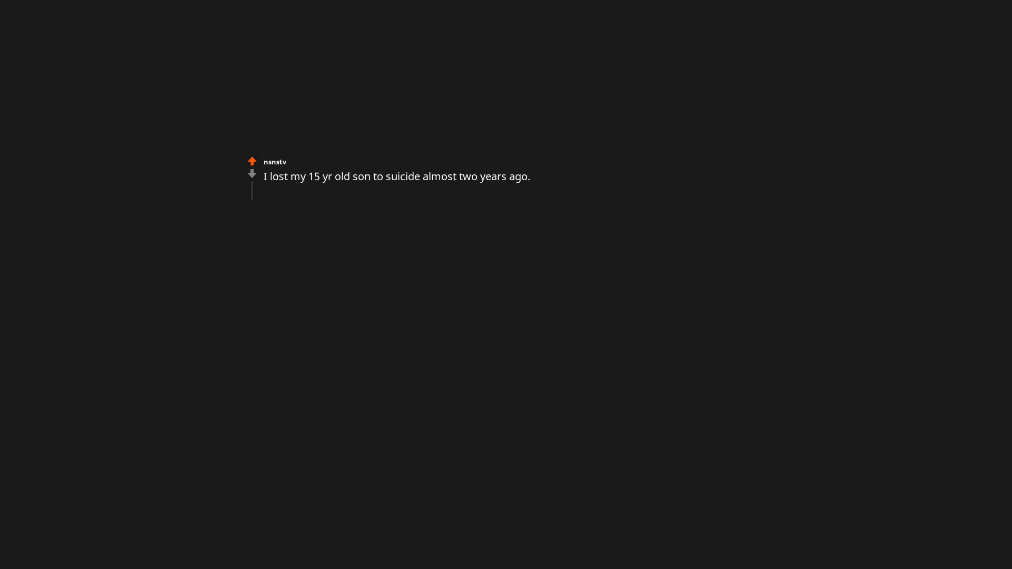
{"action": "type", "text": "The grief is like an elephant sitting on my chest. I still havent figured out what to do about it."}
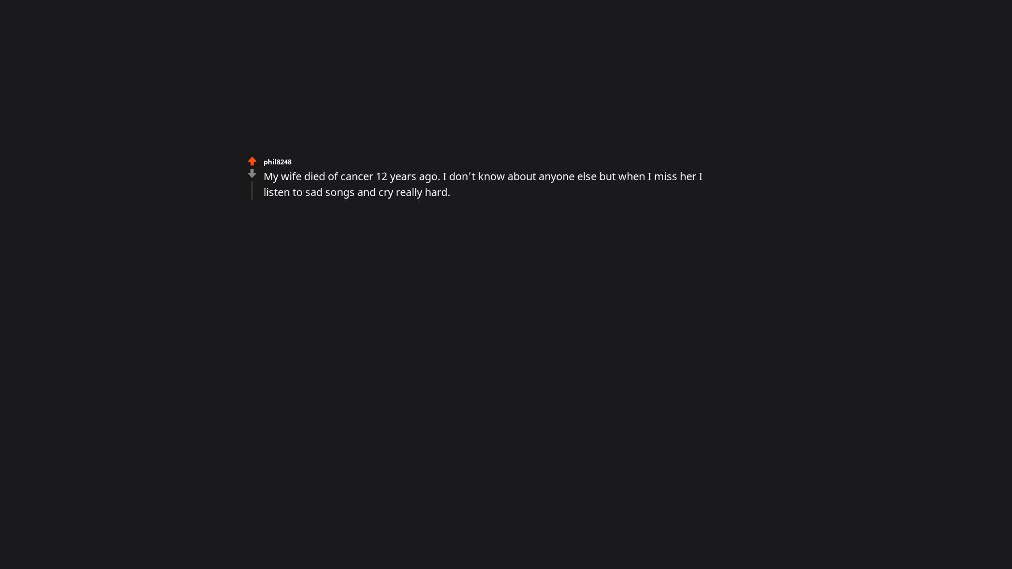
{"action": "type", "text": "Seems to help for a time."}
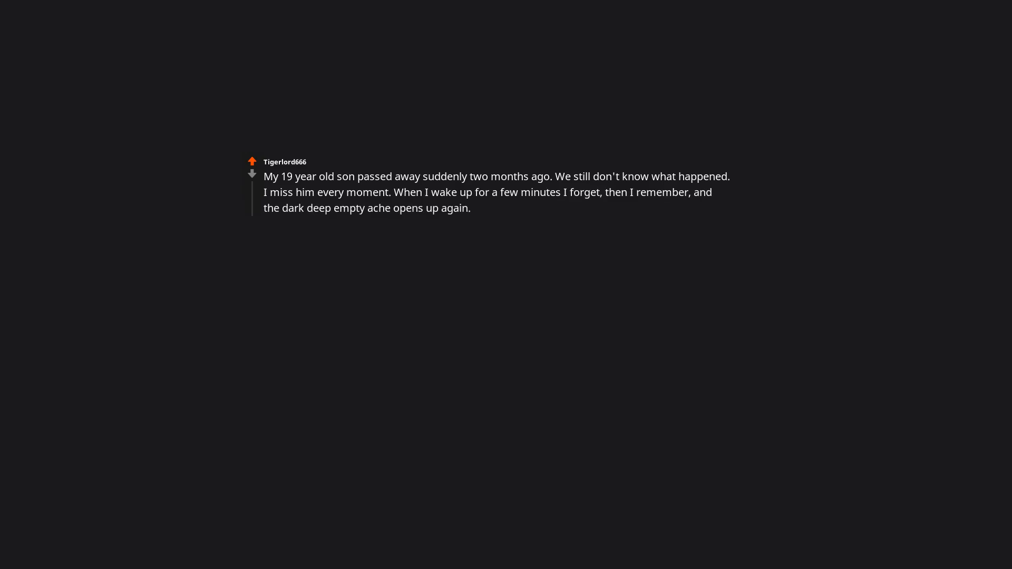
{"action": "type", "text": "I miss him so much."}
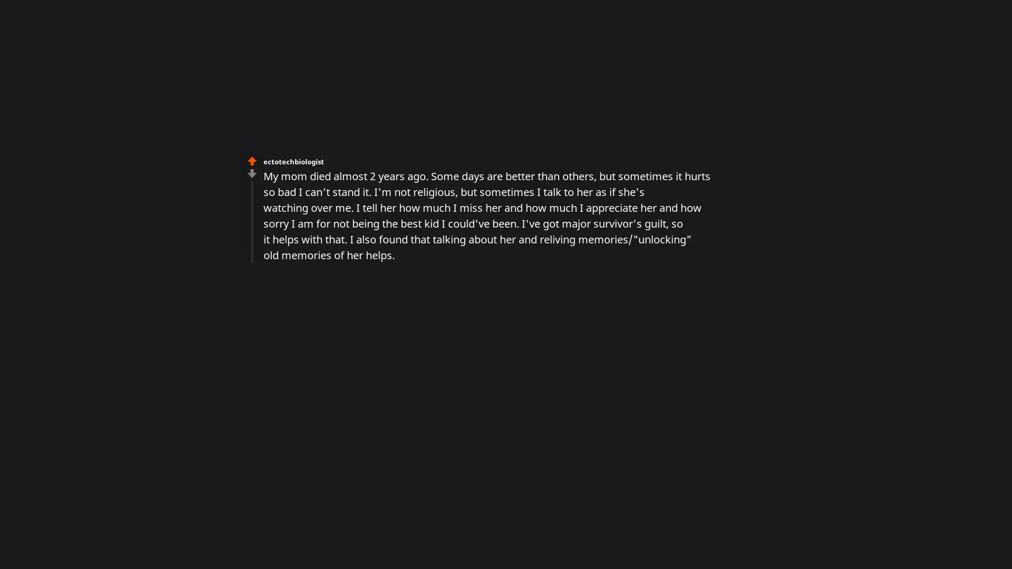
{"action": "type", "text": "If I don't forget her, it's like she's still here."}
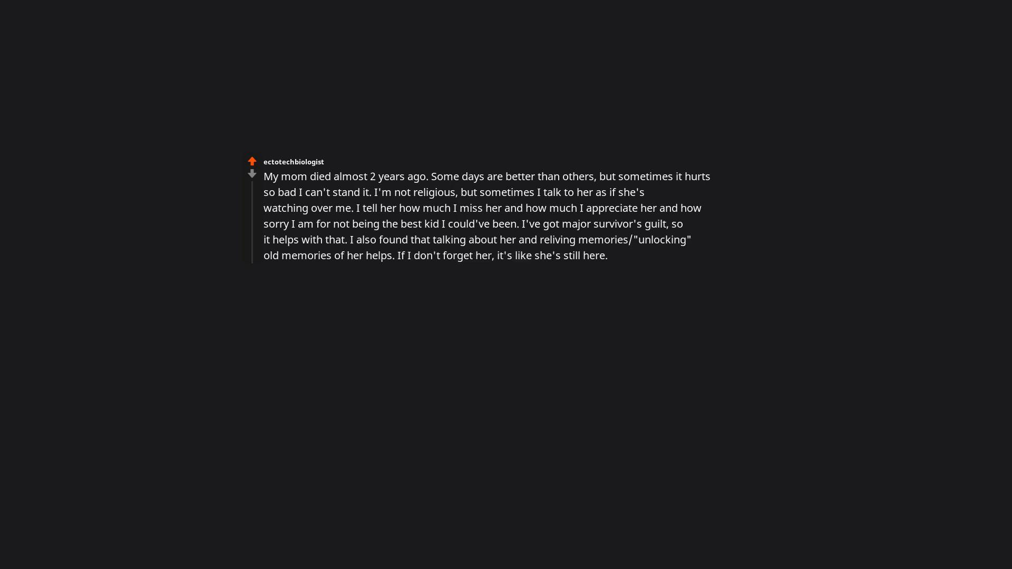